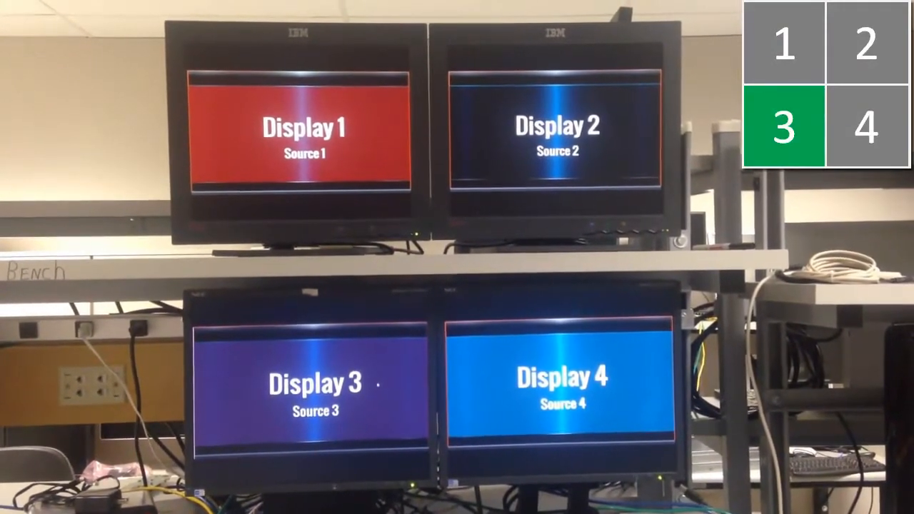
- Switch KM focus from Display 3 to Display 2
{"action": "left_click", "coordinate": [863, 44]}
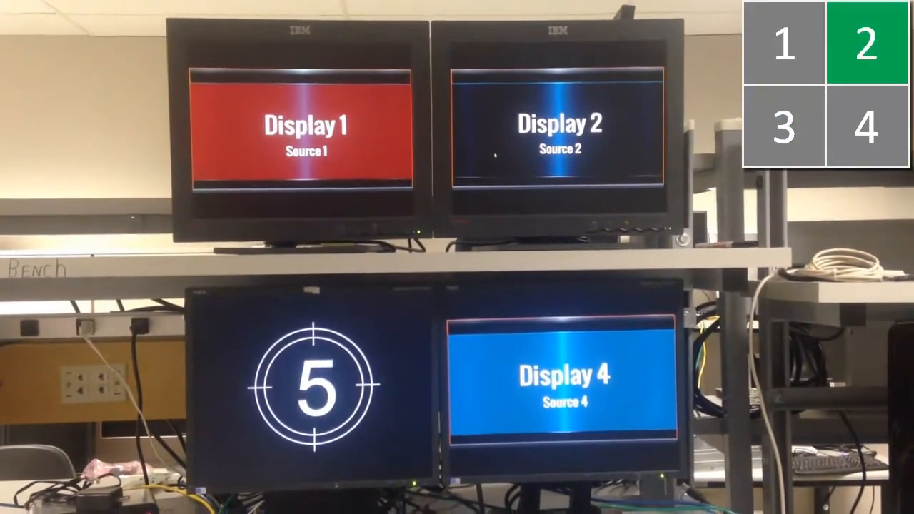
{"action": "left_click", "coordinate": [783, 45]}
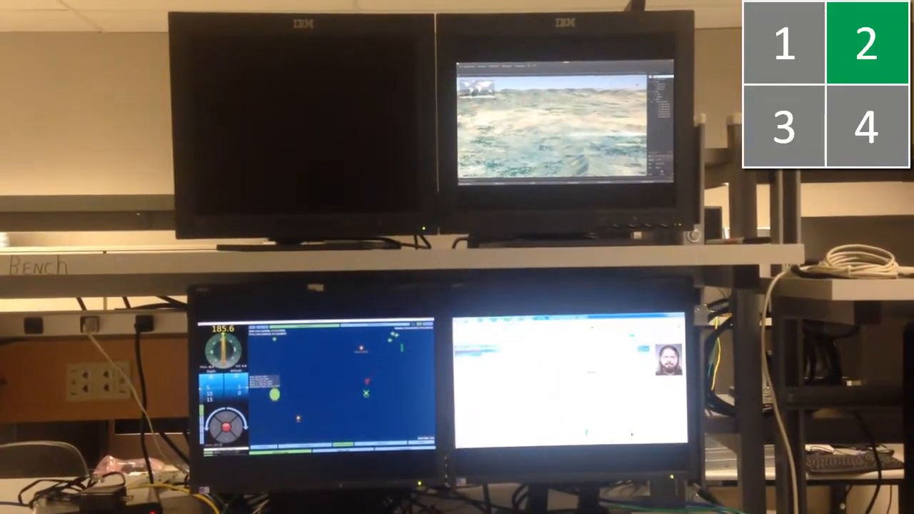
- Switch KM focus from Display 2 to Display 4, the video feed screen
{"action": "left_click", "coordinate": [865, 127]}
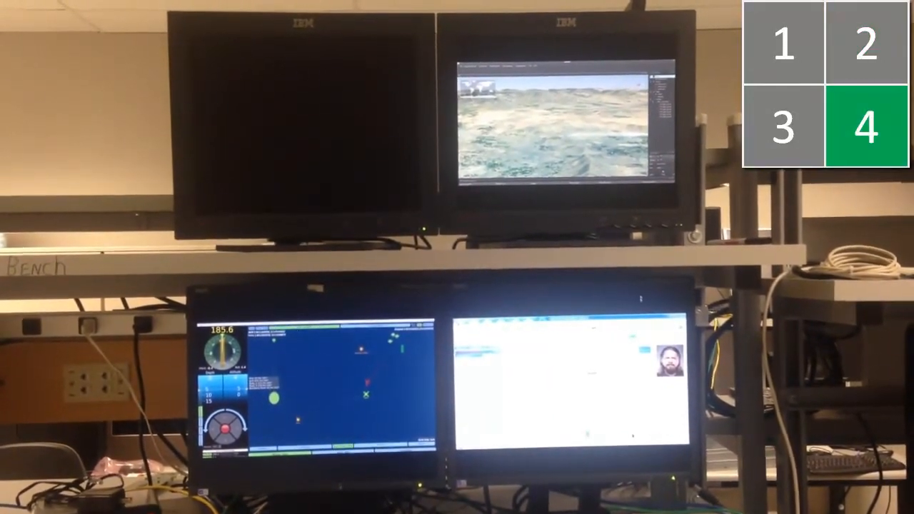